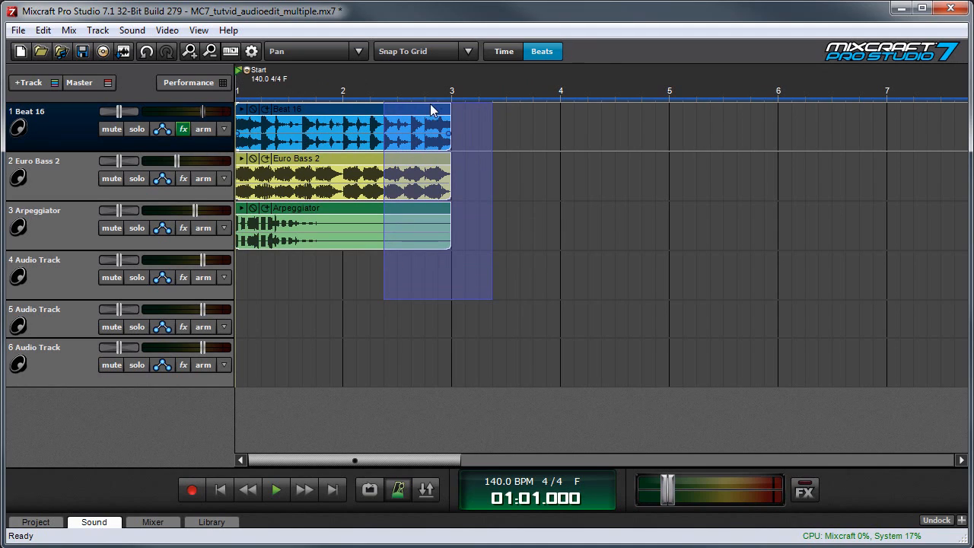
mouse_move(363, 106)
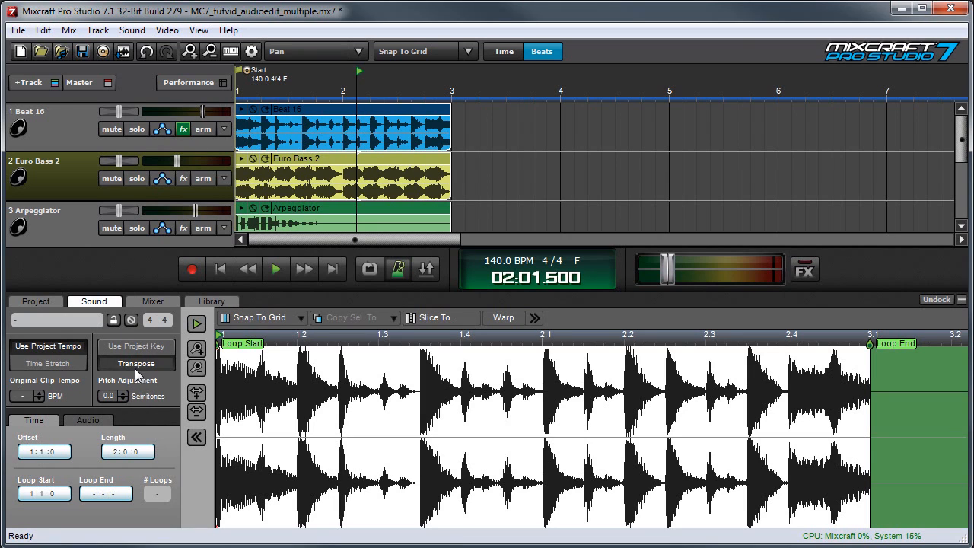
mouse_move(118, 415)
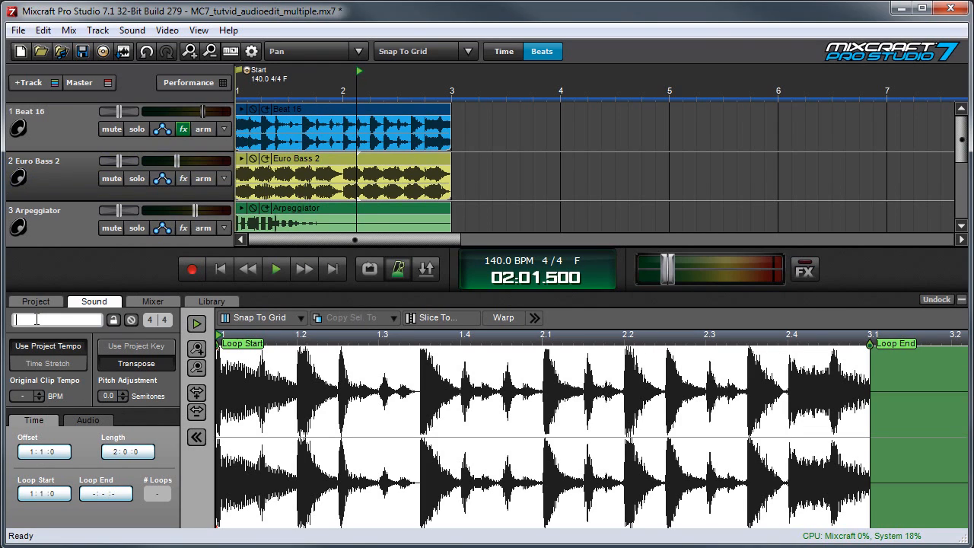
type("fancy!")
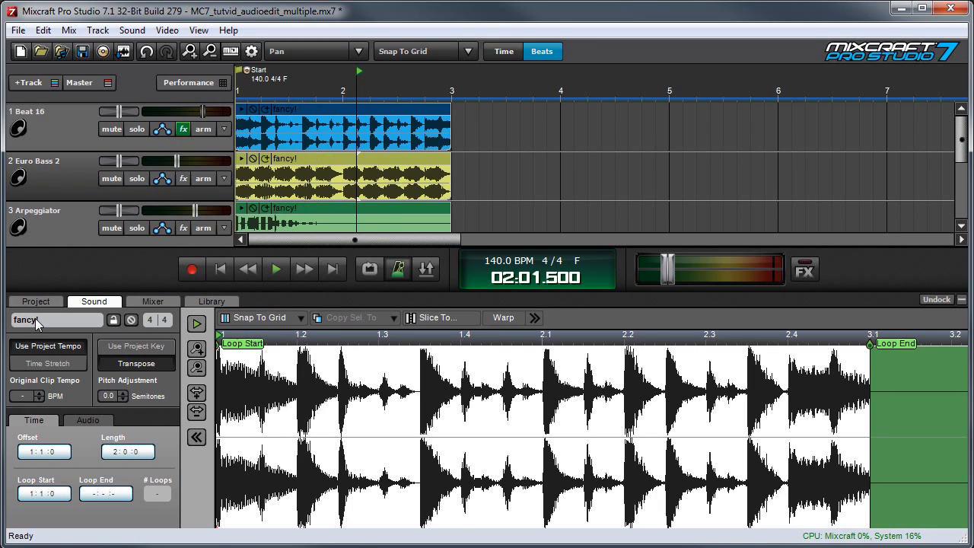
left_click(114, 319)
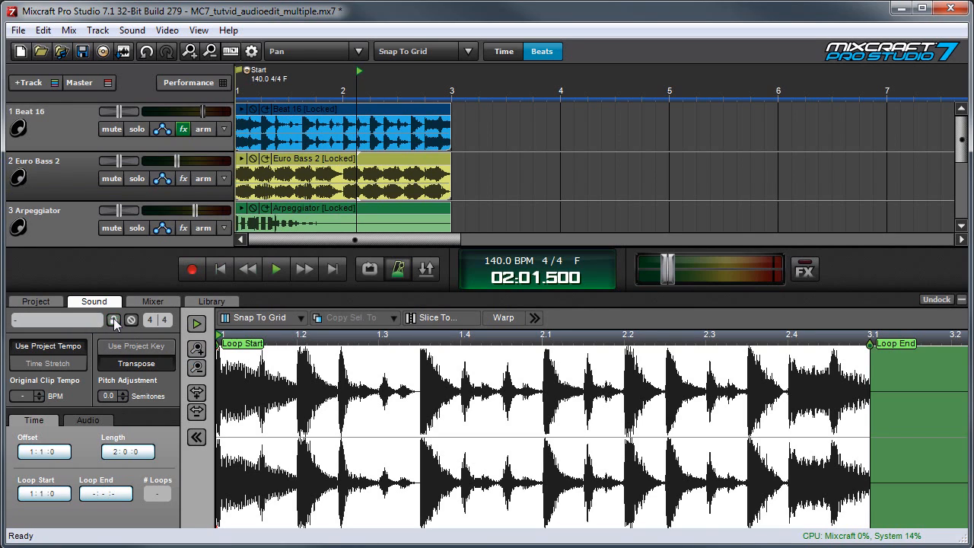
left_click(131, 319)
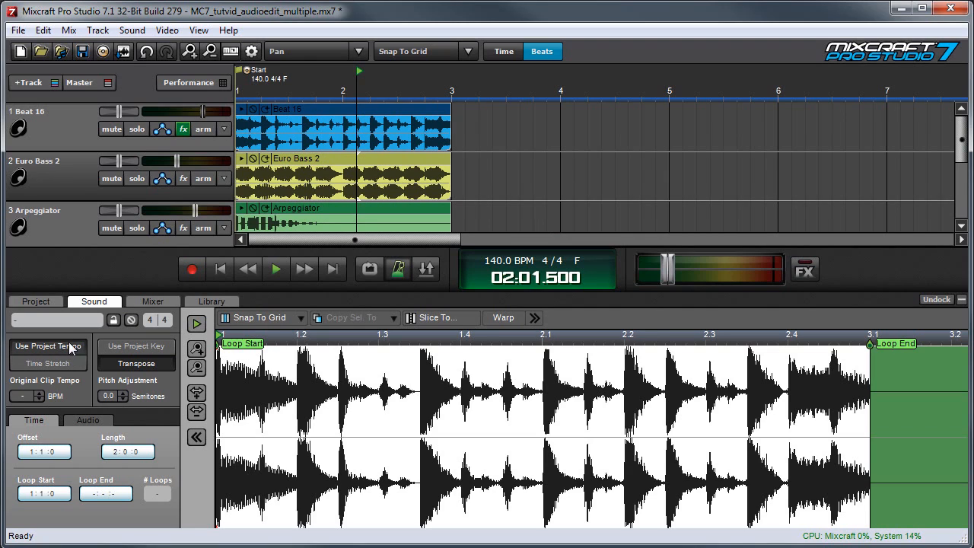
left_click(48, 363)
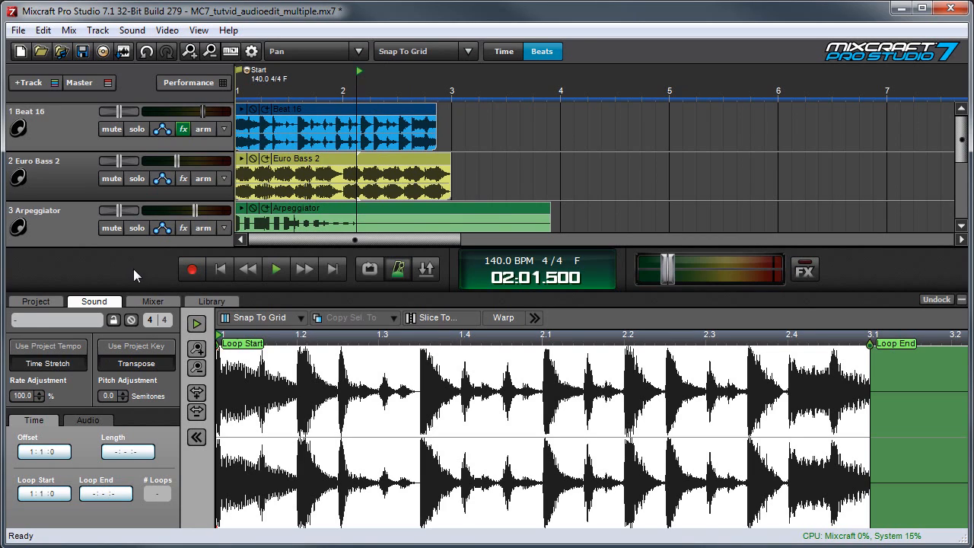
left_click(47, 345)
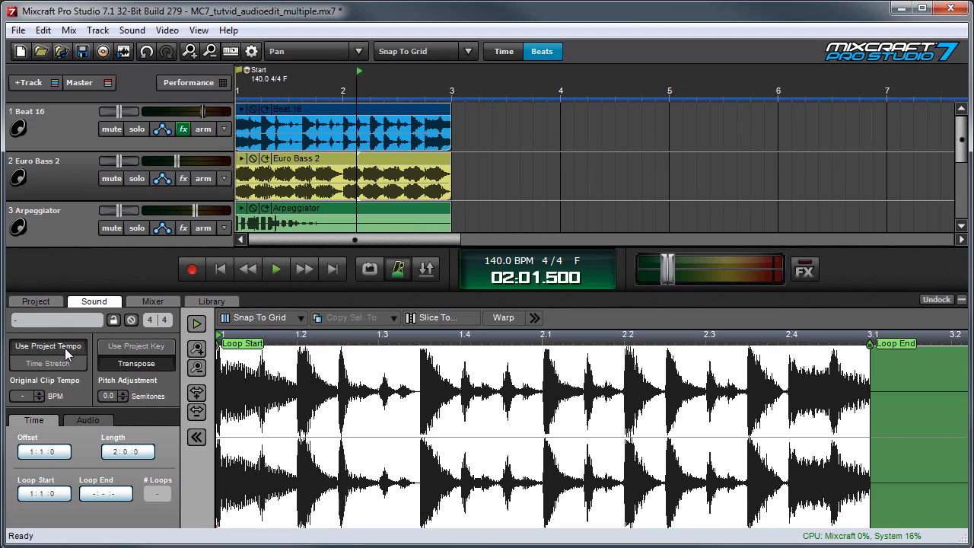
mouse_move(105, 462)
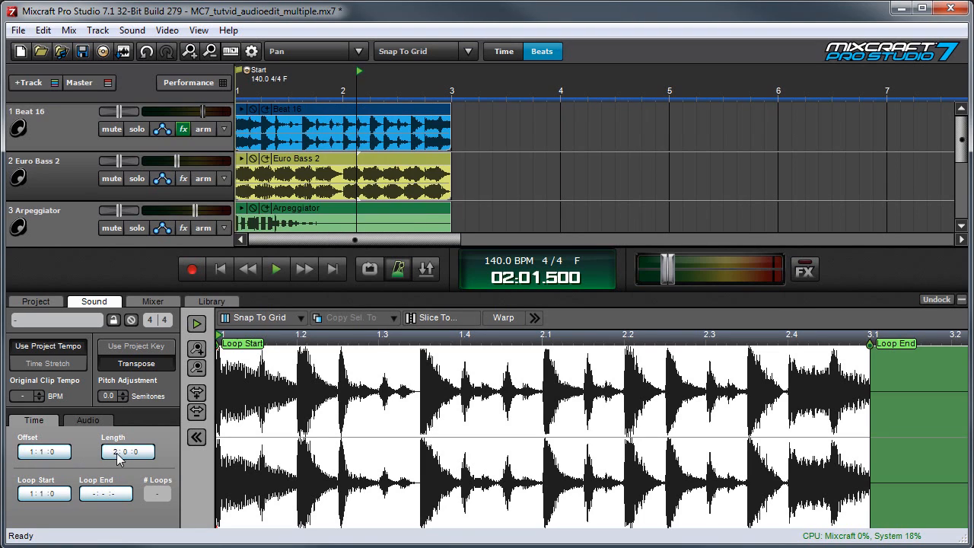
triple_click(128, 452)
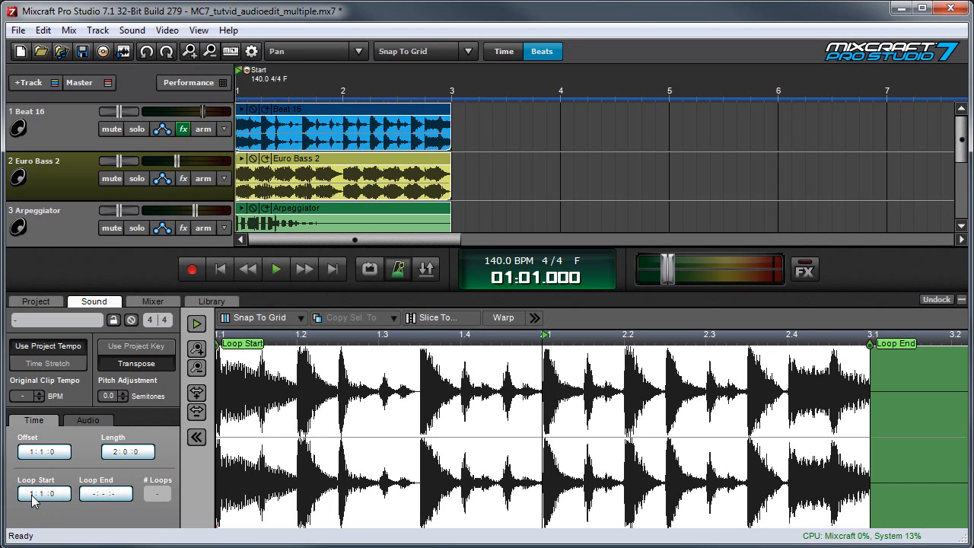
left_click(275, 269)
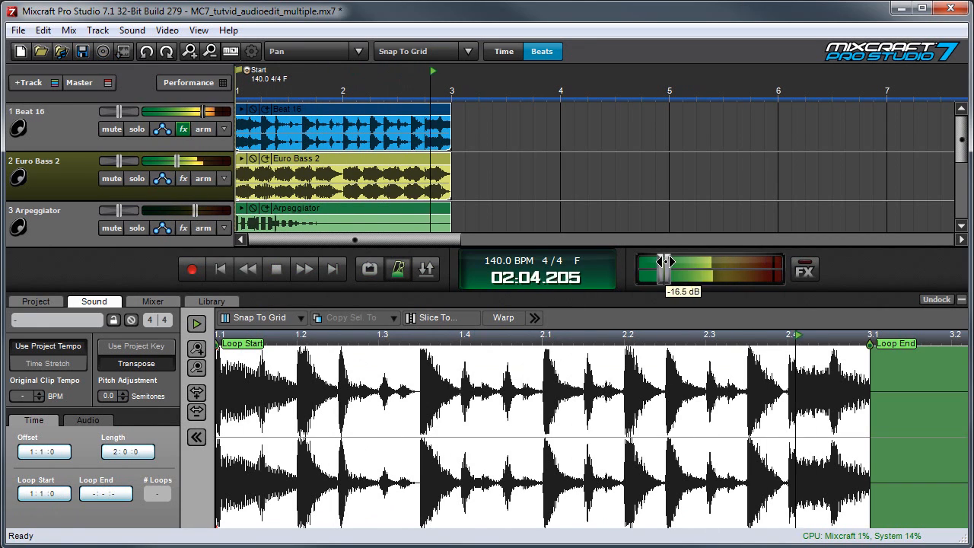
left_click(275, 269)
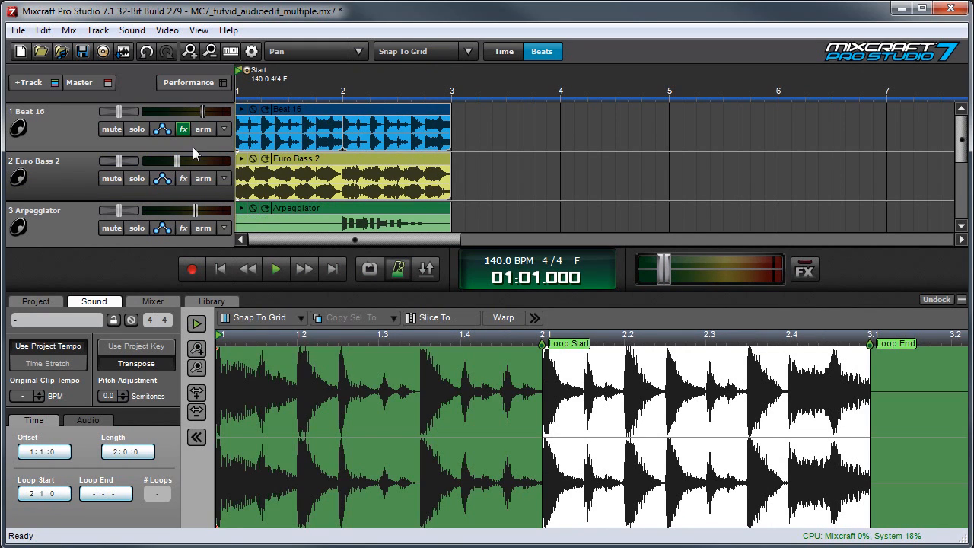
left_click(275, 267)
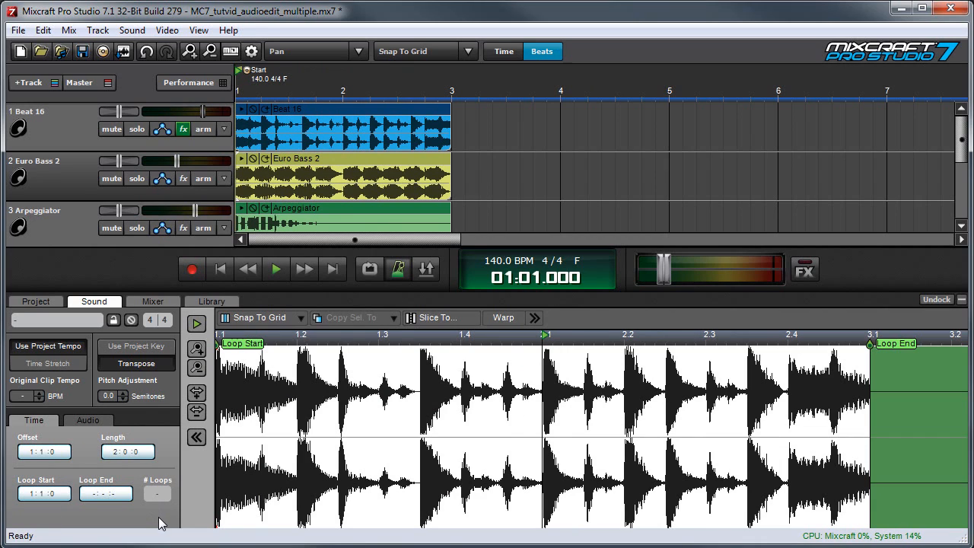
left_click(157, 494)
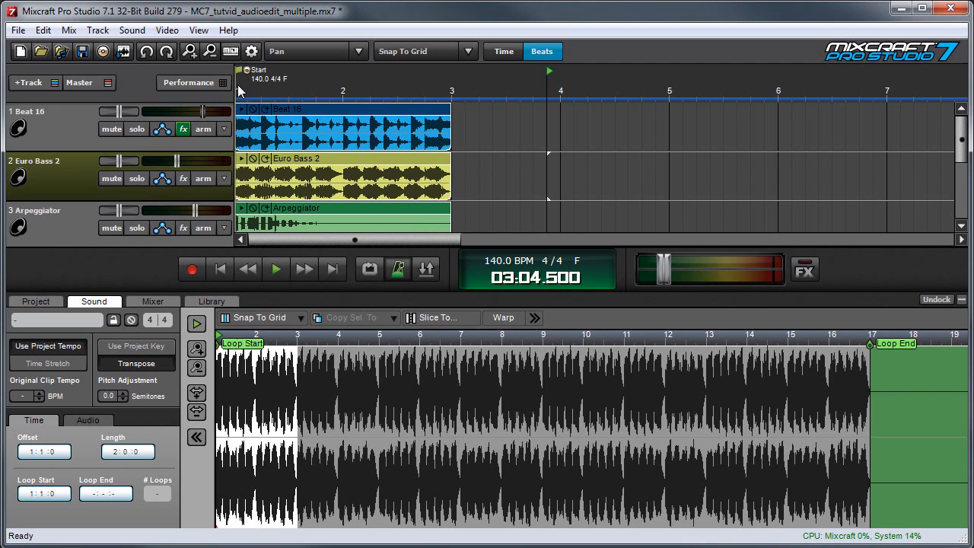
Step: Preview the three clips, then raise their Pitch Adjustment to 2.0 semitones
left_click(276, 269)
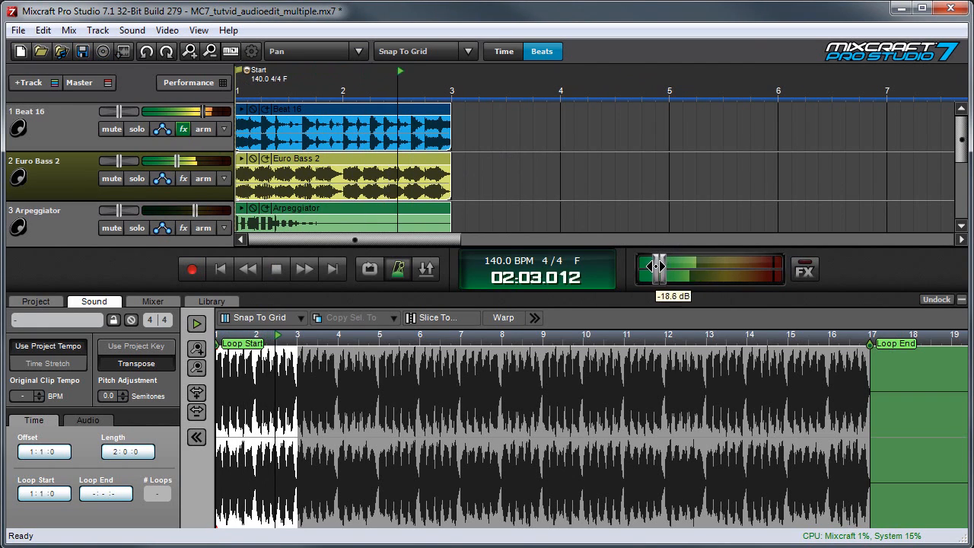
left_click(276, 268)
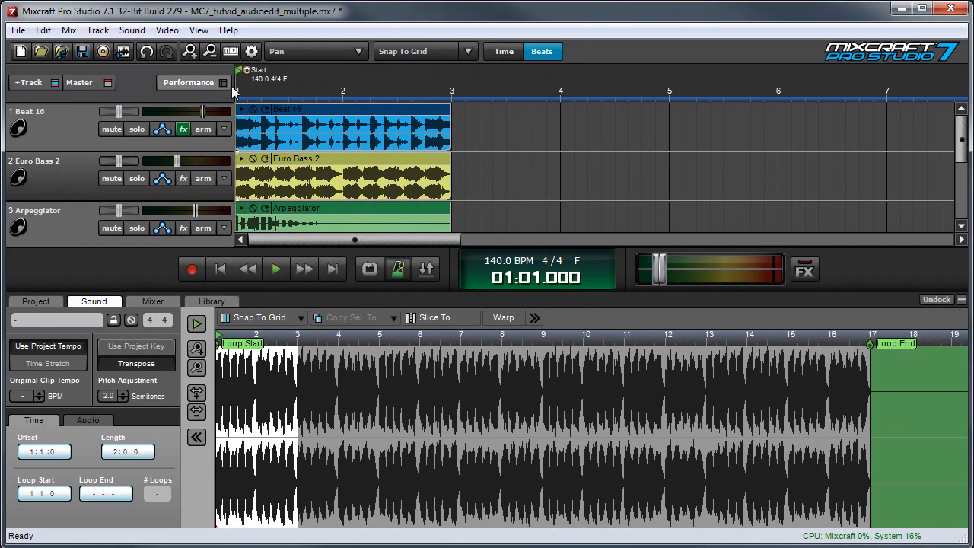
left_click(276, 268)
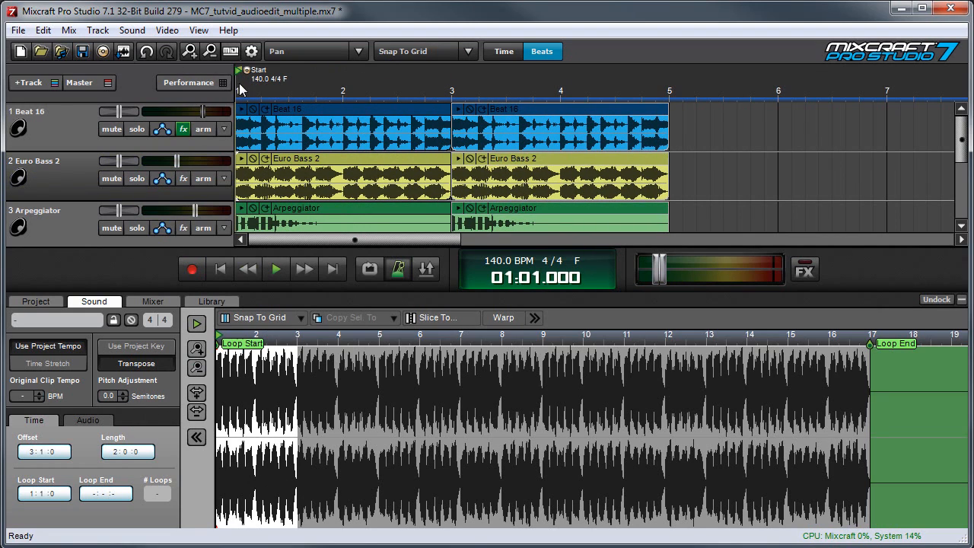
Step: Undo the duplication so only the three original clips remain, ending at bar 3
left_click(276, 268)
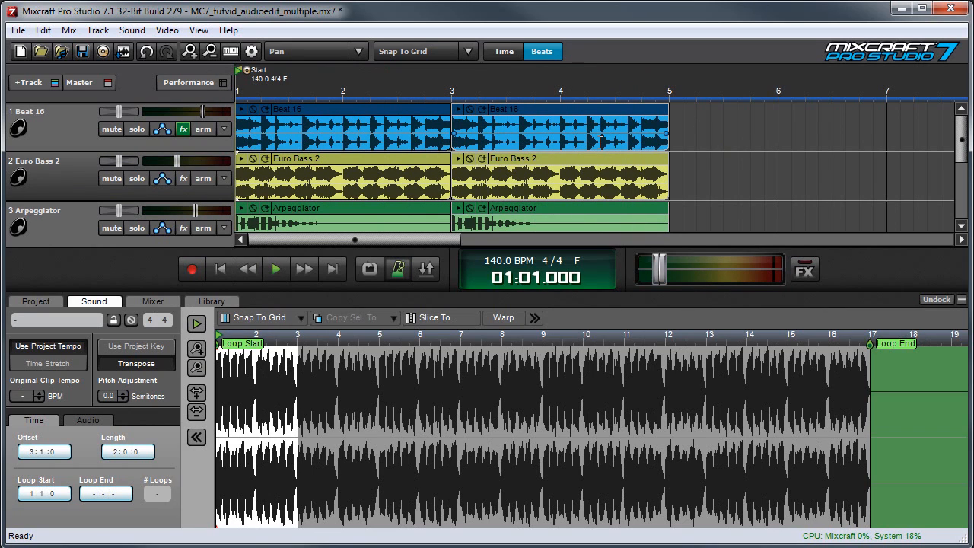
left_click(123, 393)
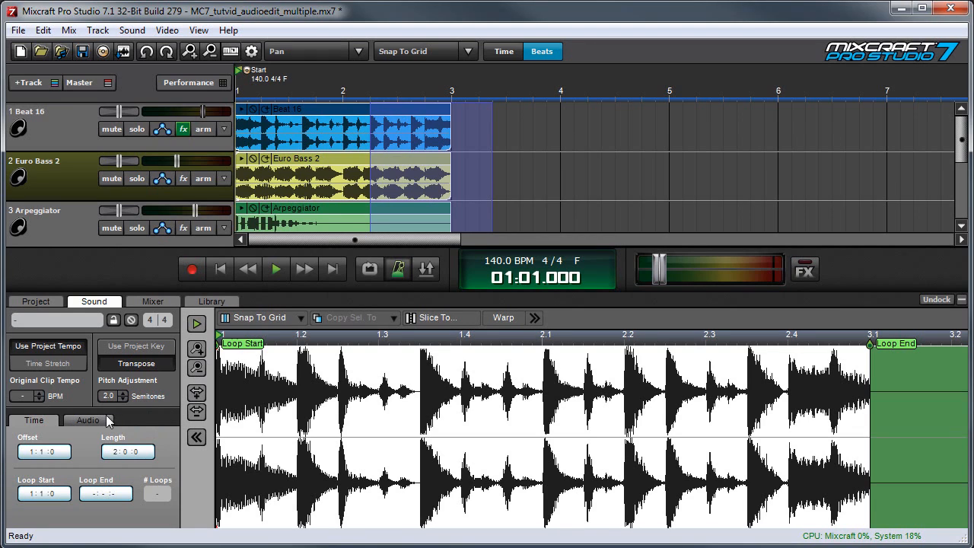
Step: Enable Normalize in the Audio settings for Beat 16, Euro Bass 2 and Arpeggiator
left_click(88, 420)
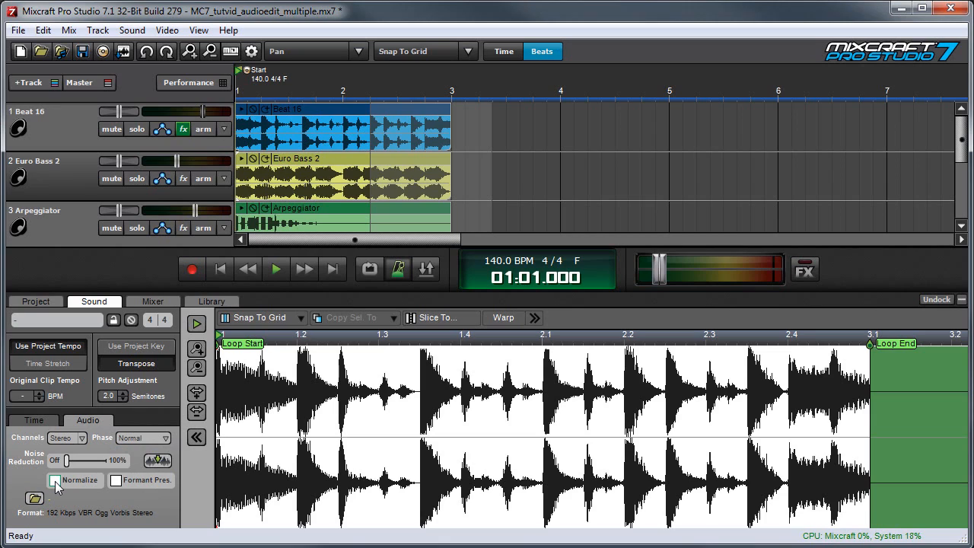
left_click(54, 480)
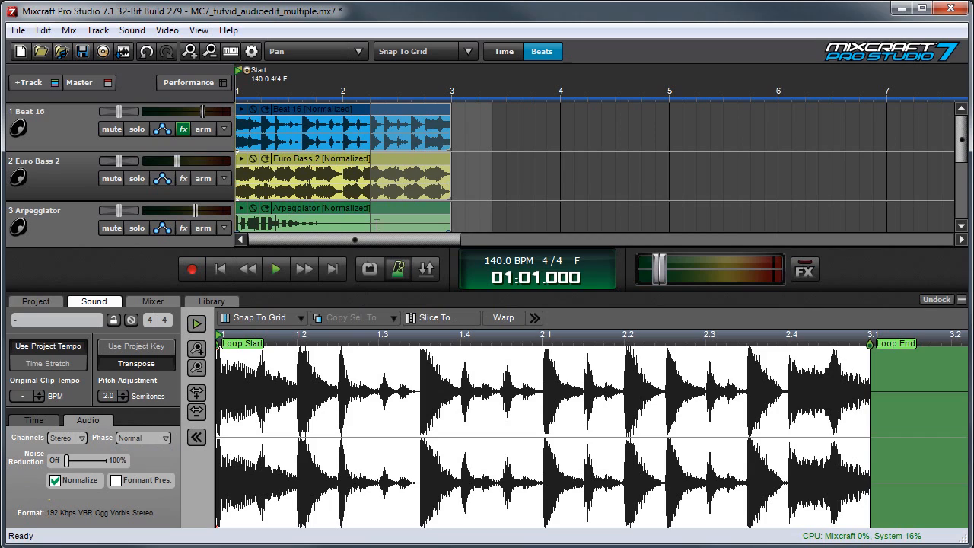
mouse_move(319, 166)
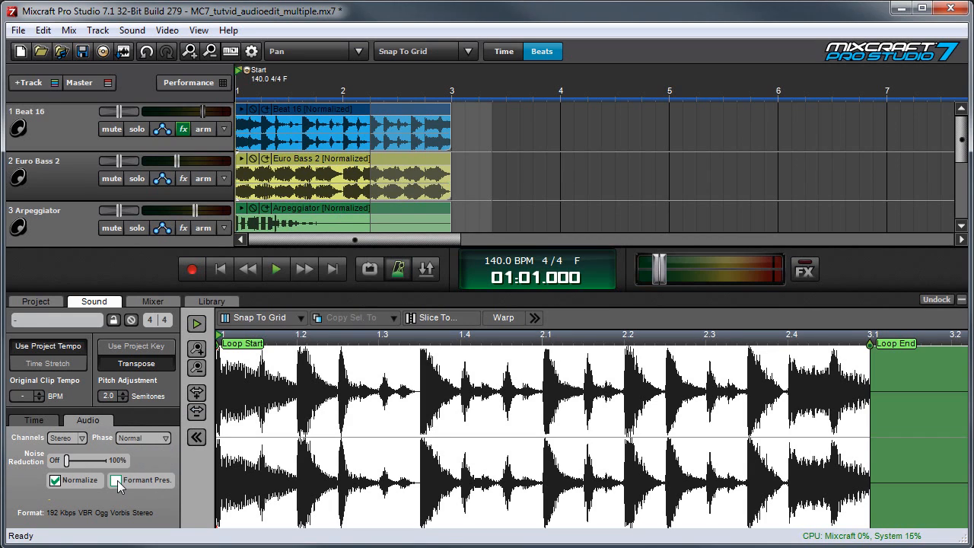
Step: Enable Formant Pres. for the three normalized, transposed clips
left_click(116, 480)
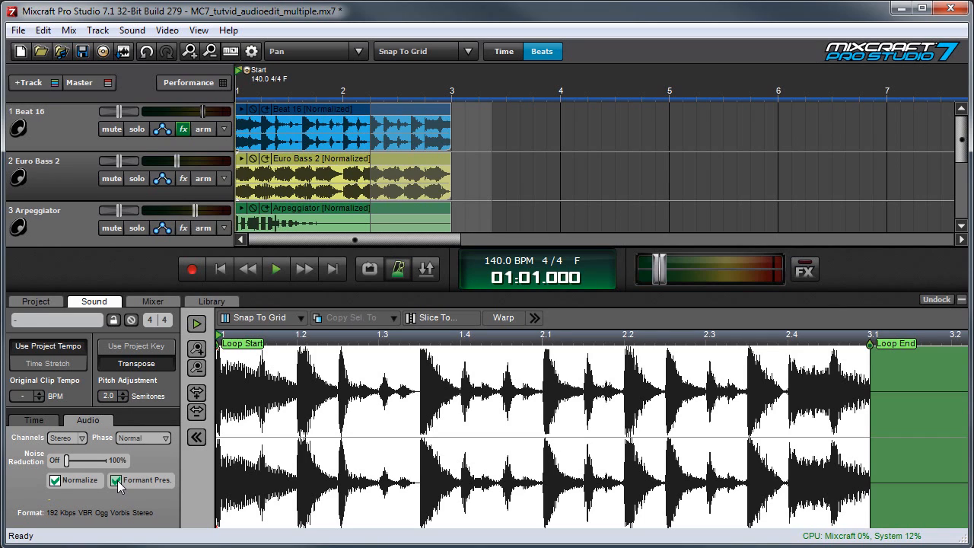